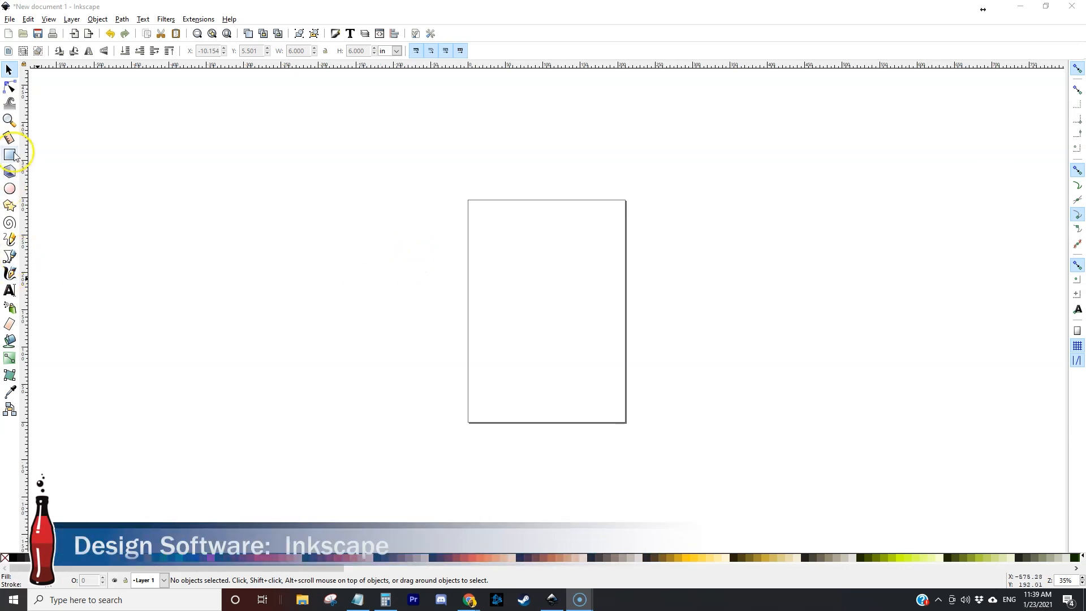
Draw a 6 × 6 inch square, place it beside the page, and deselect it.
left_click_drag(242, 199, 284, 263)
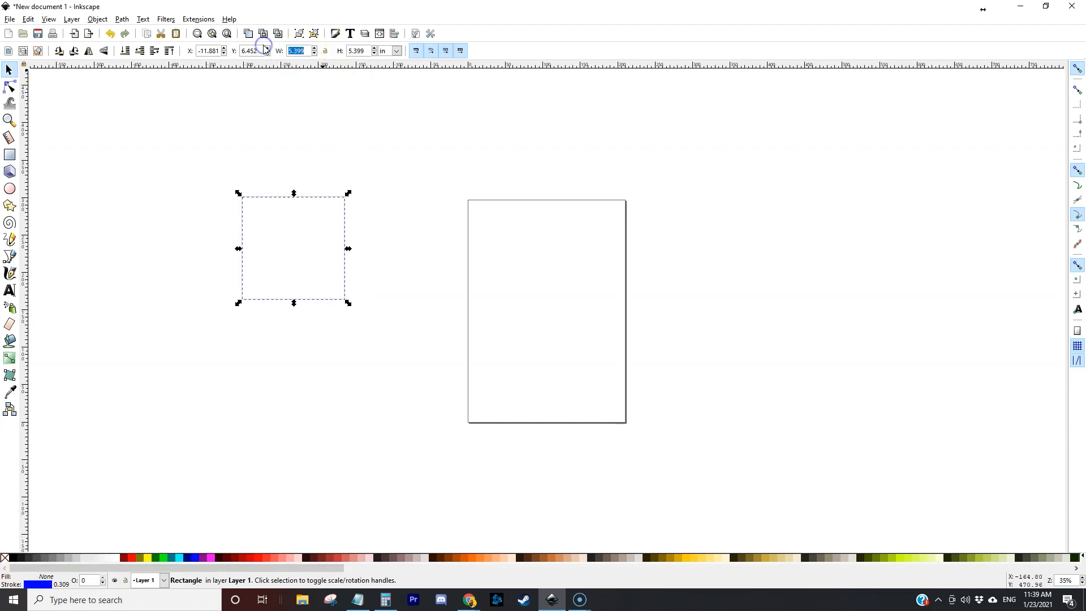
type("6.000")
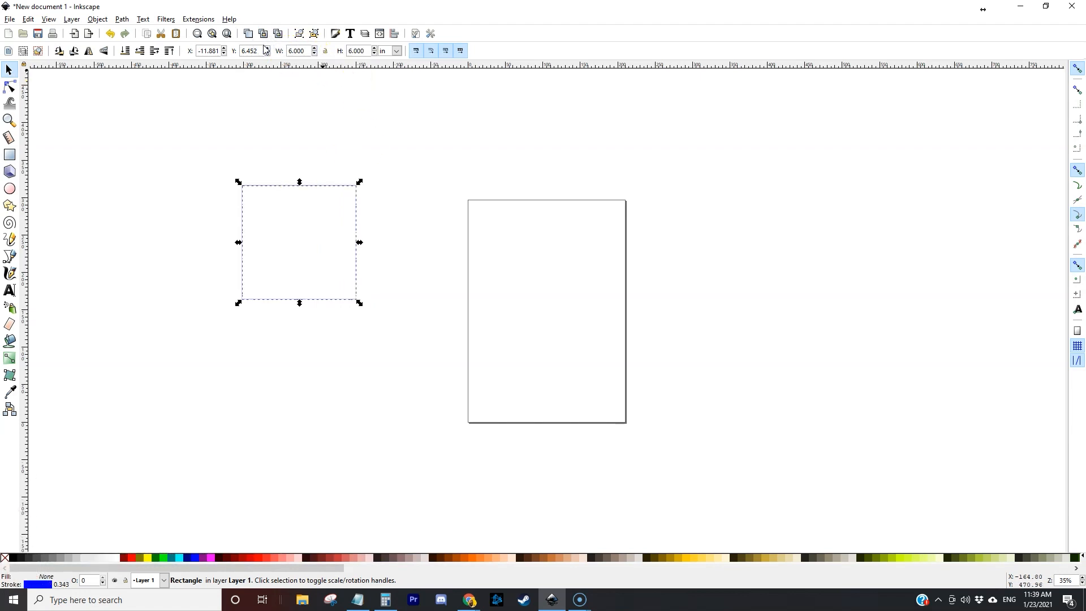
left_click_drag(299, 241, 349, 226)
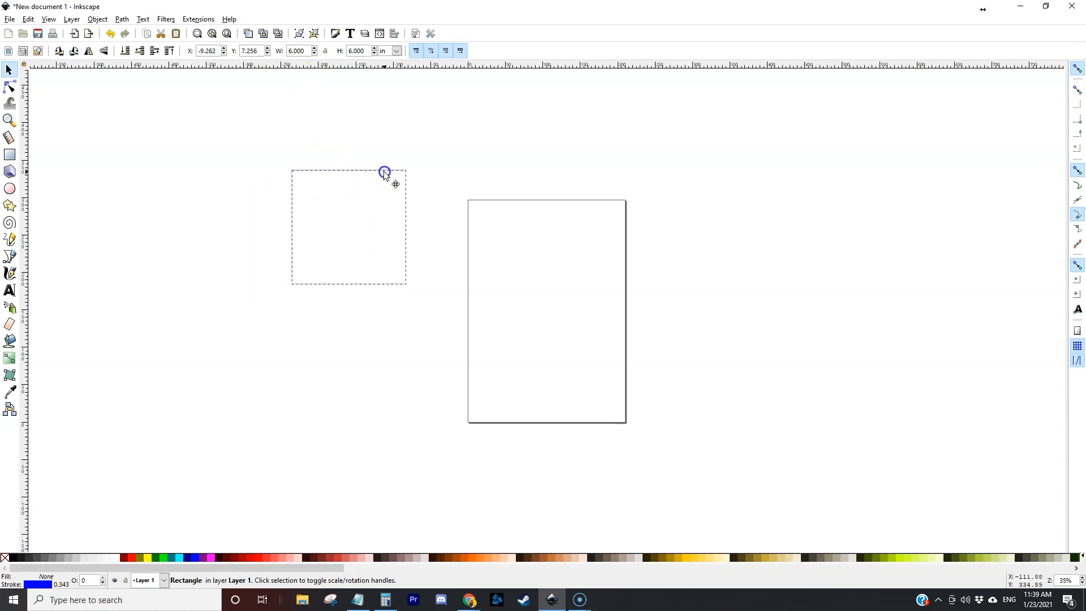
left_click(866, 255)
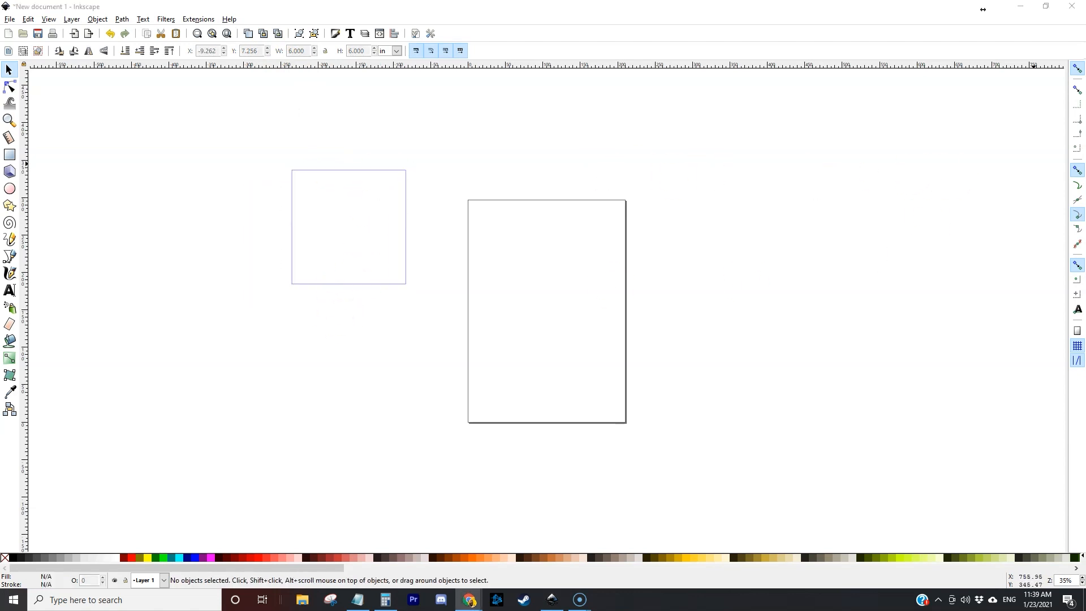
Search Google Images for 'pickle rick clipart' and open the Color filter options.
left_click(469, 604)
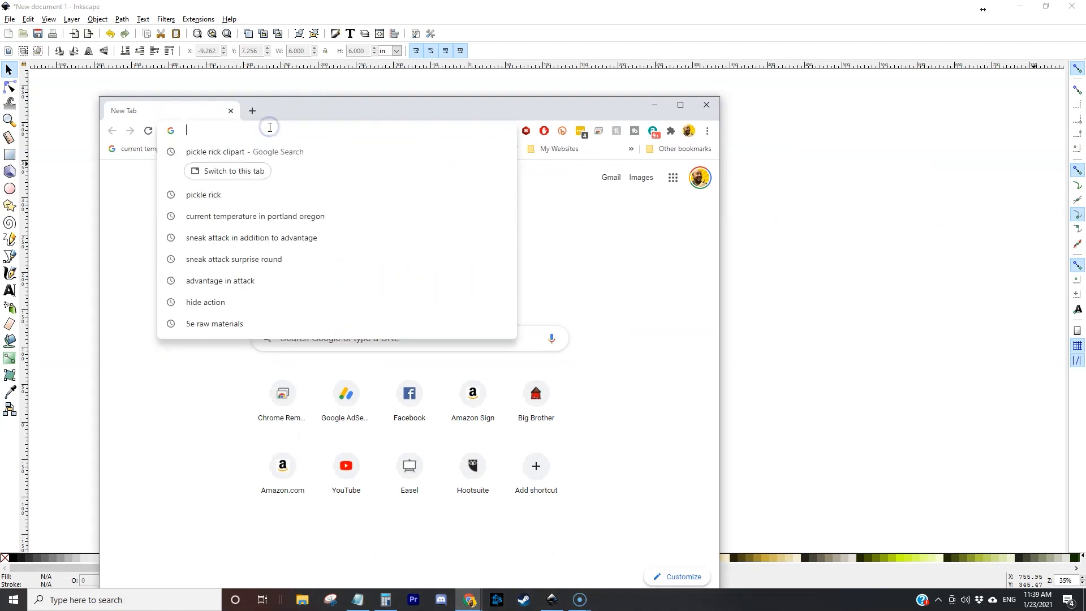
type("pickle rick clipart")
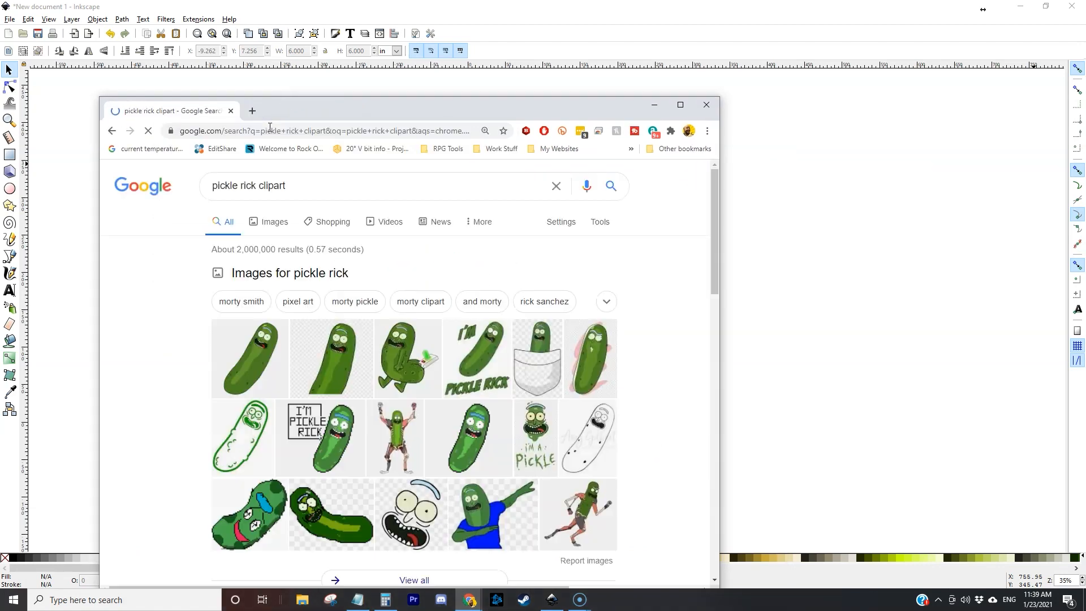
left_click(275, 221)
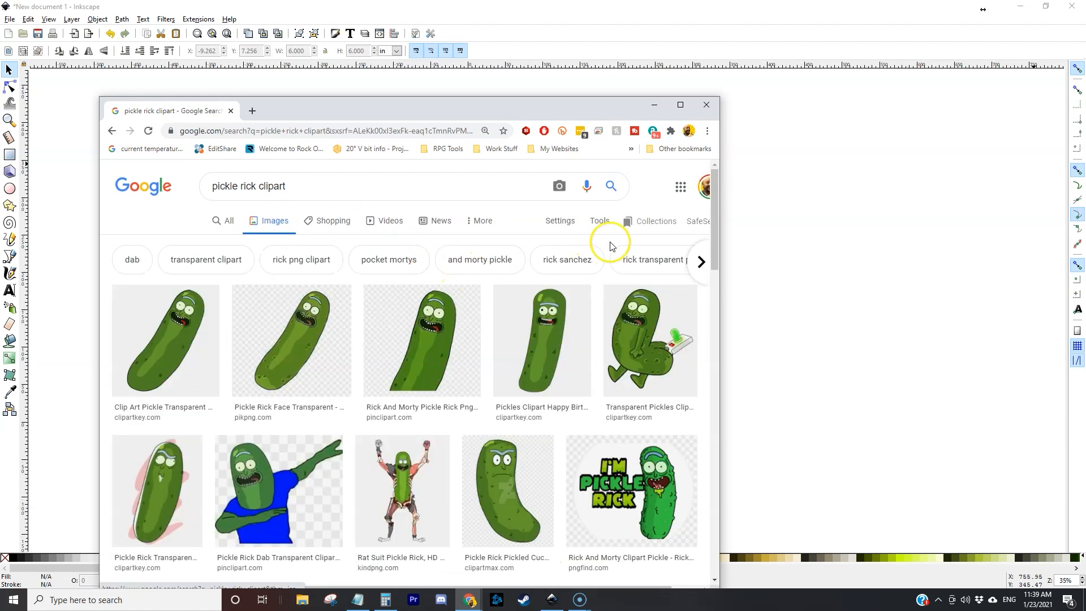
left_click(599, 220)
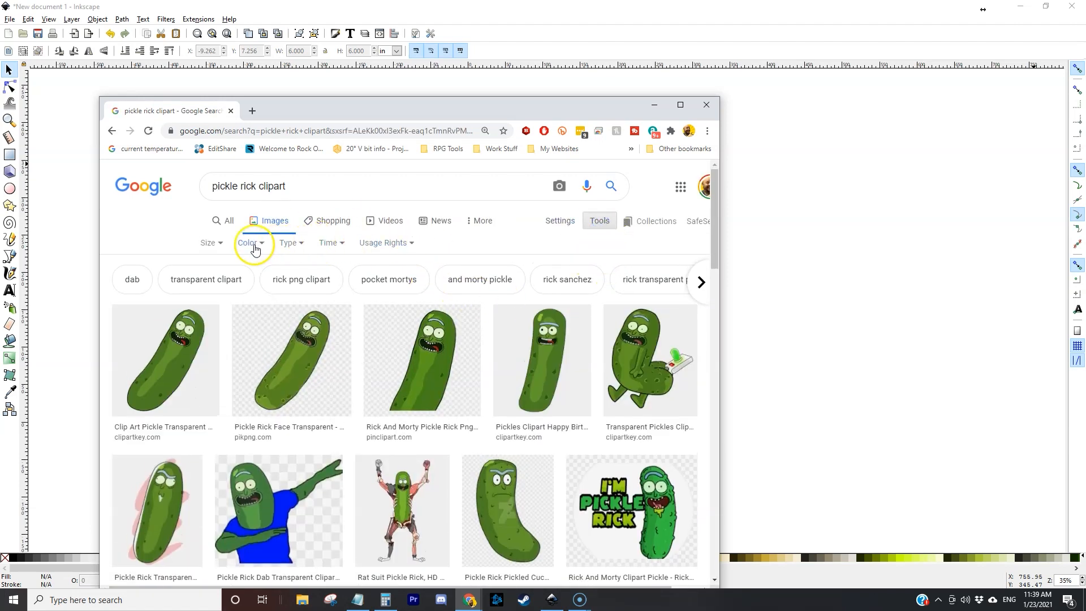
left_click(249, 243)
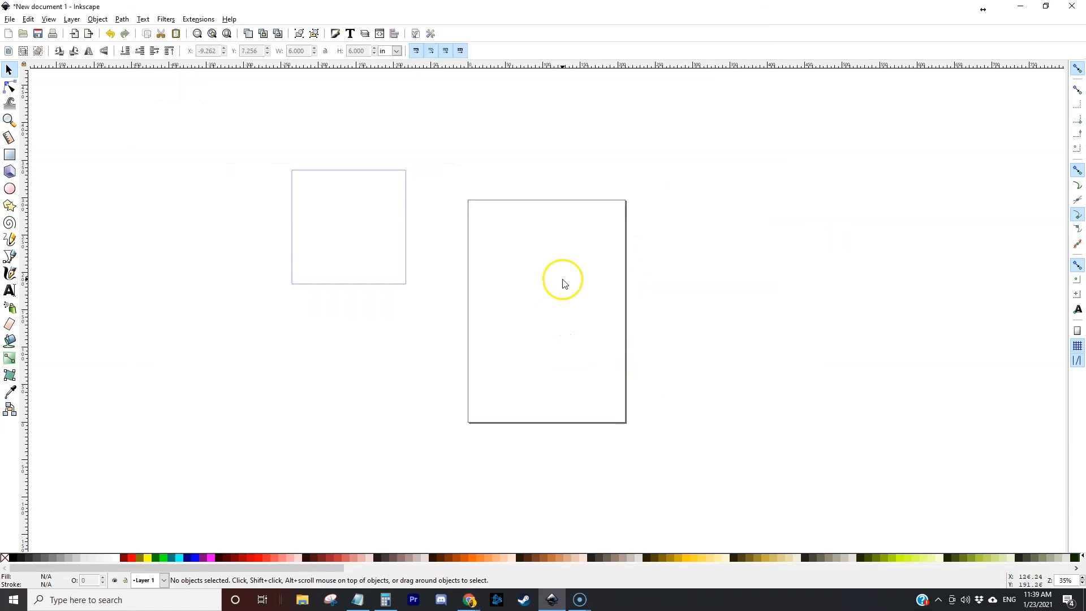
Trace the pasted pickle image into a vector path using Trace Bitmap with brightness cutoff.
left_click(563, 282)
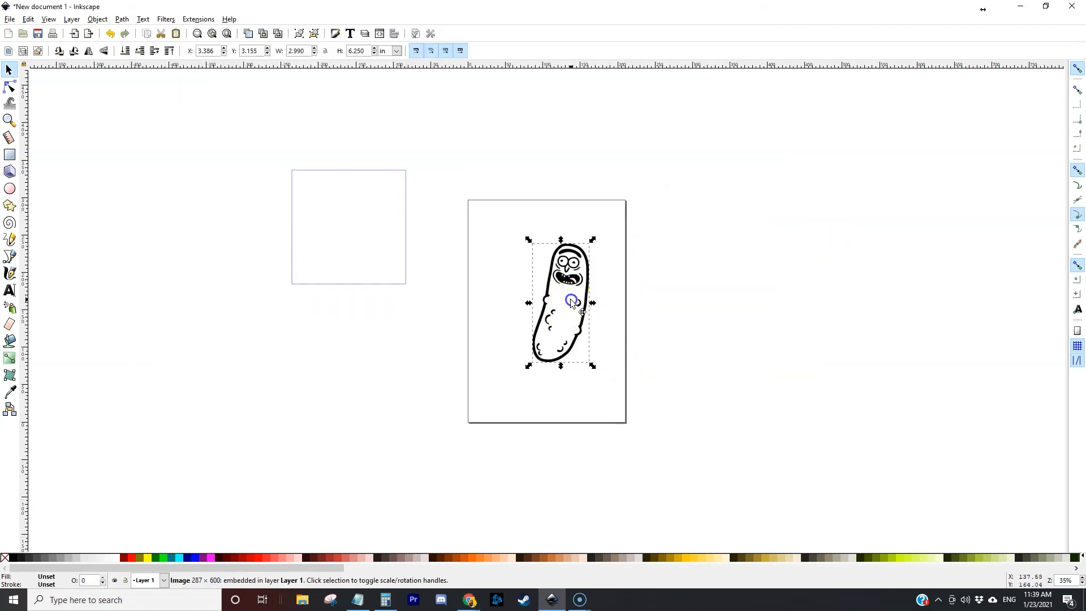
left_click(121, 19)
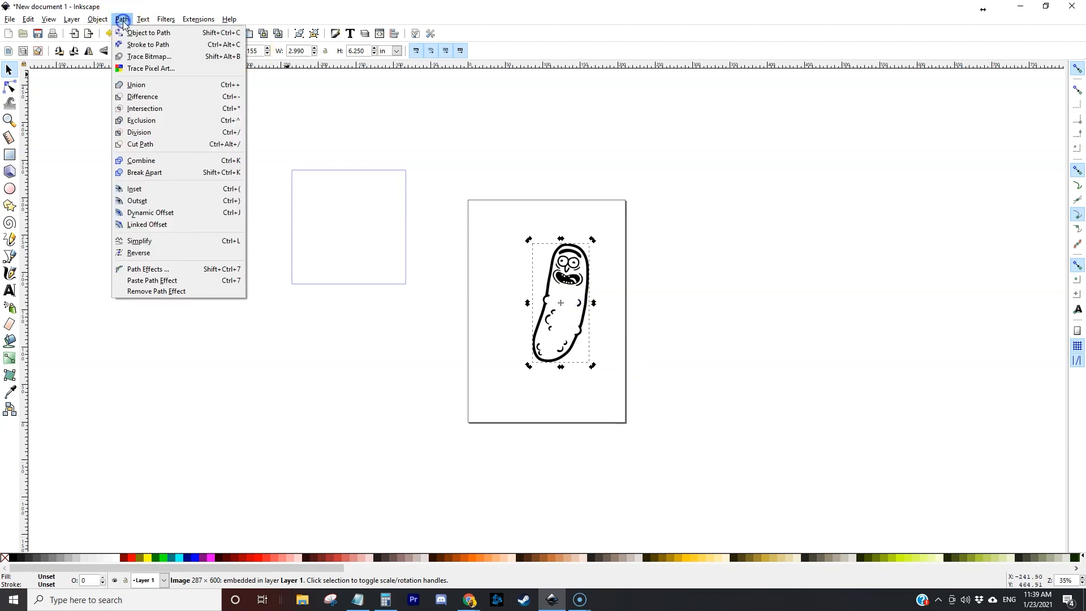
left_click(149, 56)
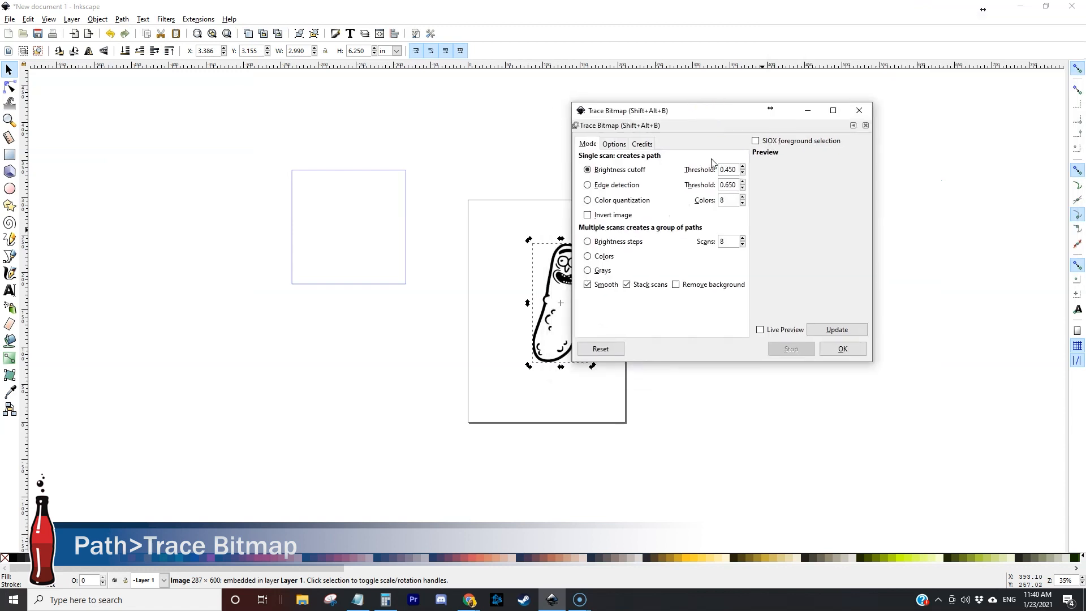
left_click(837, 330)
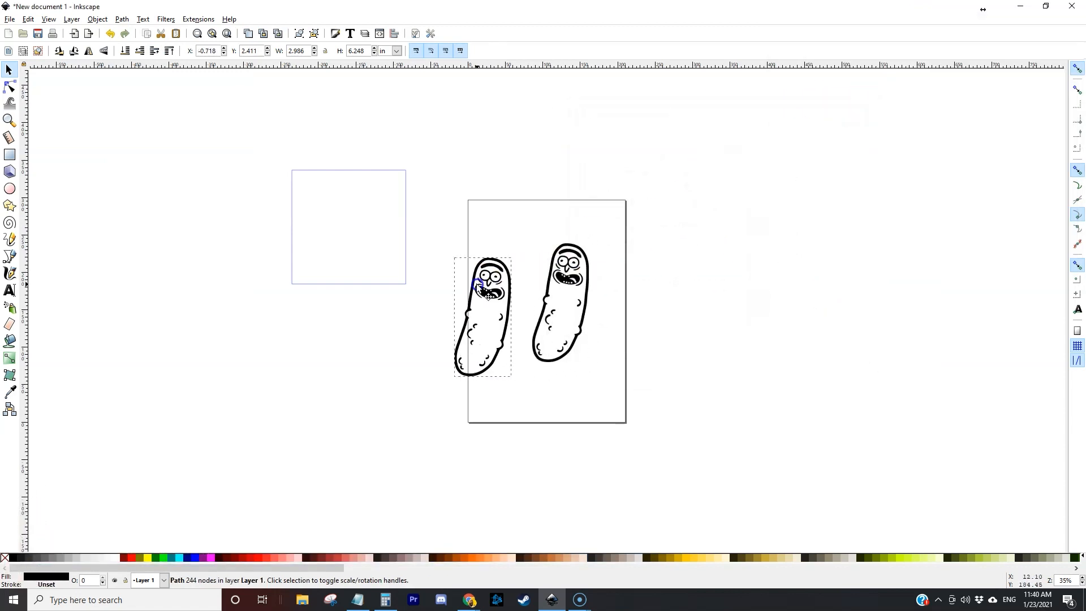
Select the traced pickle path and flip it horizontally.
left_click(561, 298)
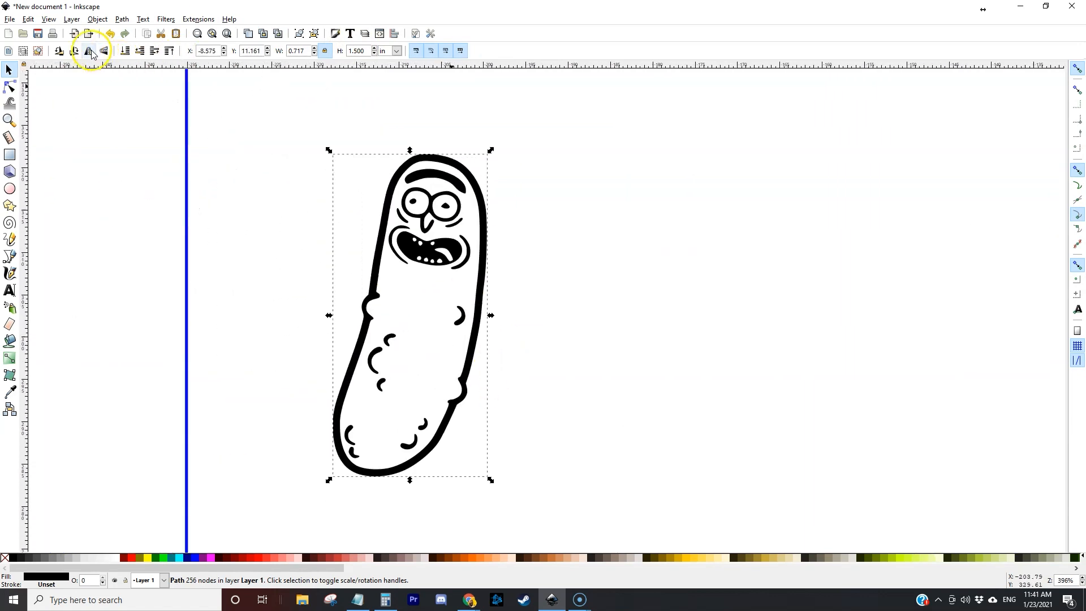
left_click(88, 50)
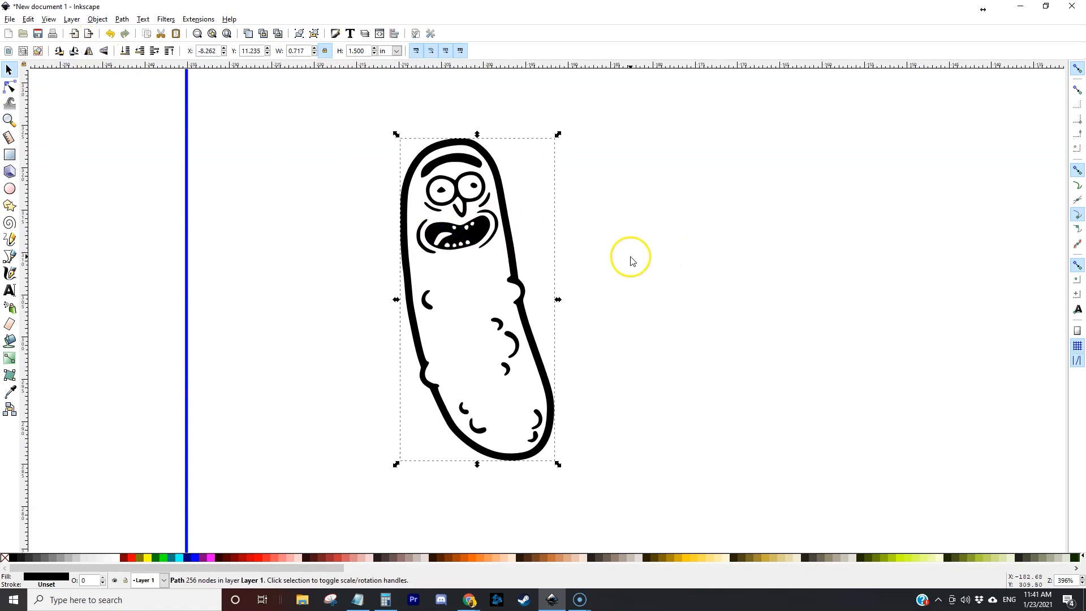
mouse_move(97, 19)
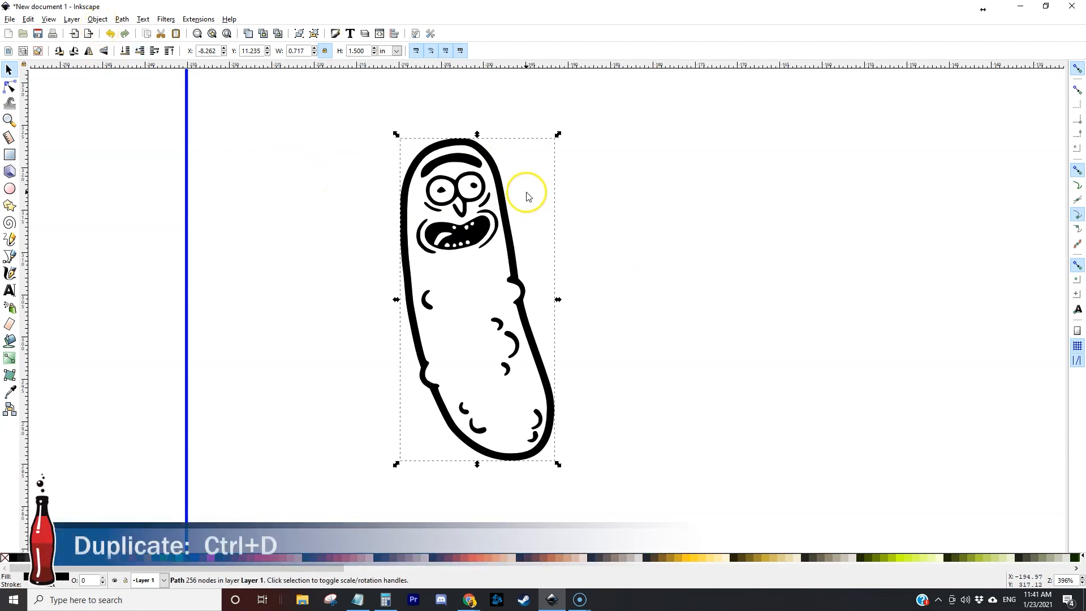
Break apart and union the duplicate pickle, giving it a red stroke and no fill.
left_click(121, 18)
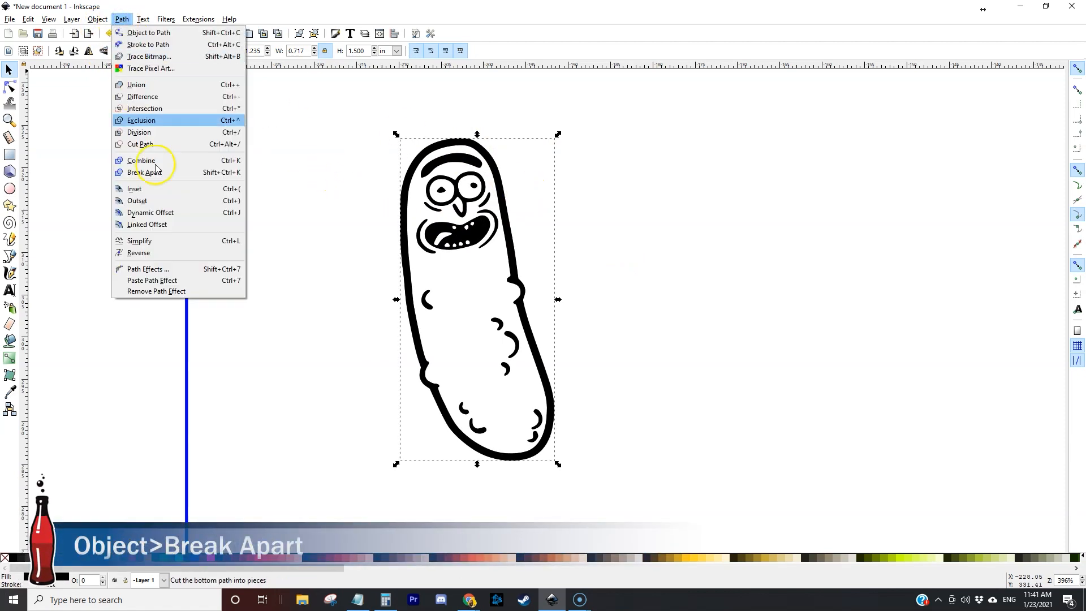
left_click(145, 172)
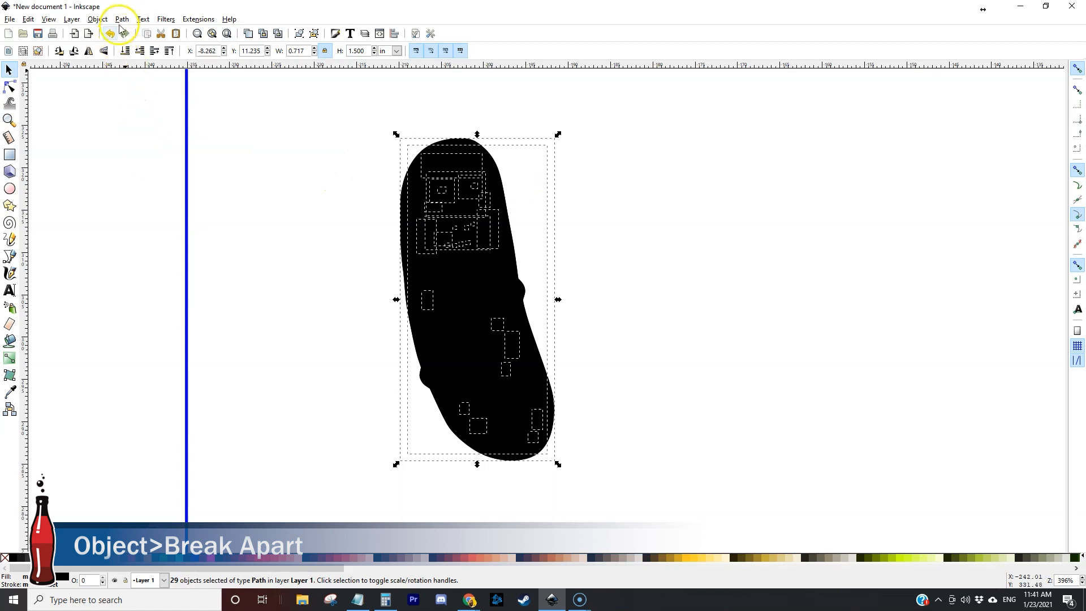
left_click(121, 19)
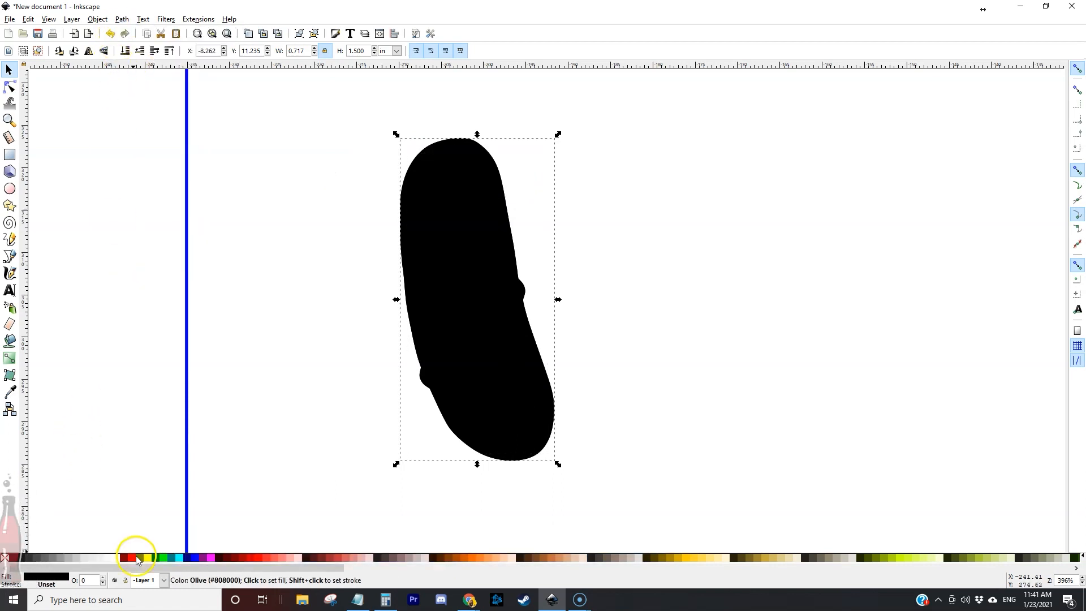
left_click(137, 559)
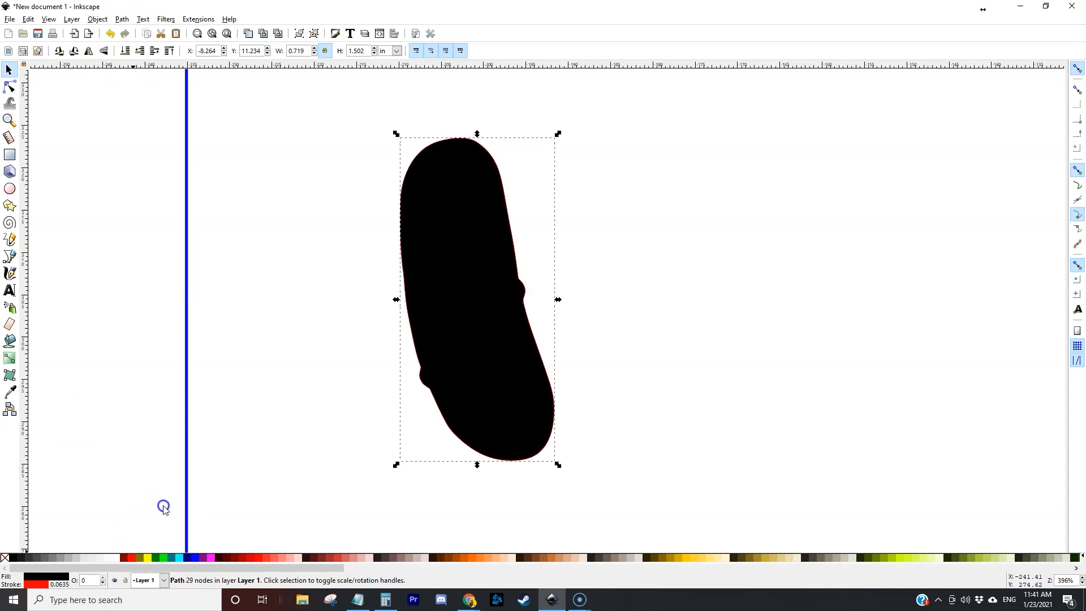
left_click(3, 558)
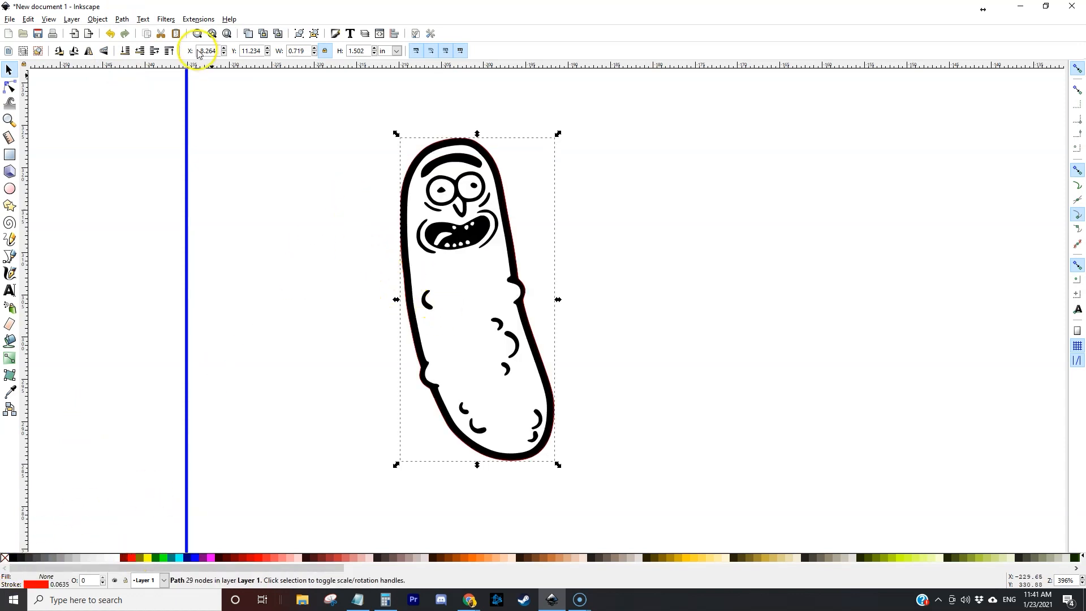
Apply a dynamic offset to the red silhouette, pushing it outward around the pickle.
left_click(121, 18)
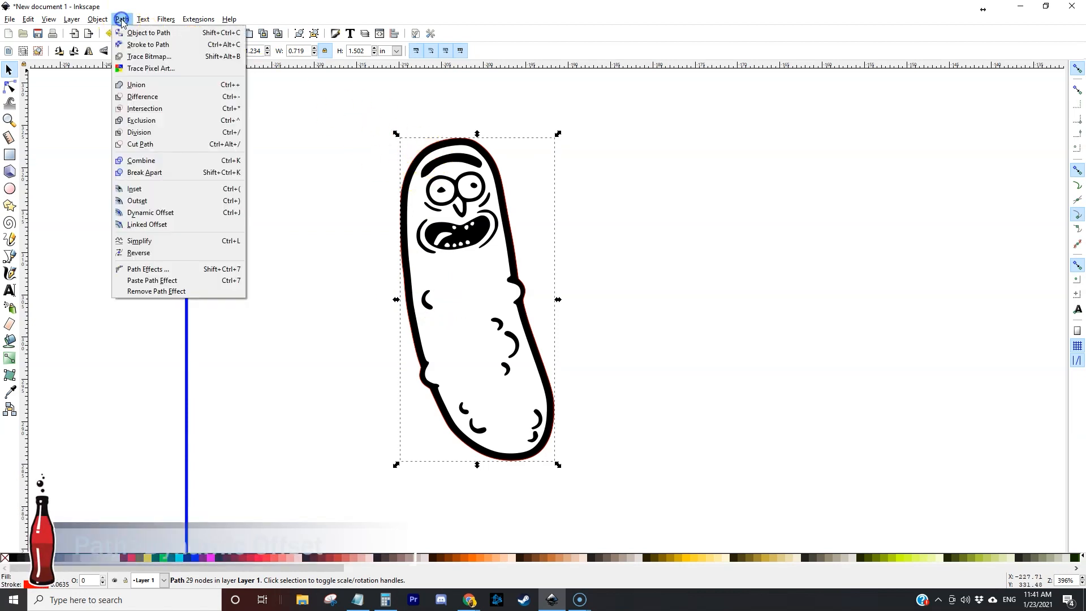
left_click(150, 212)
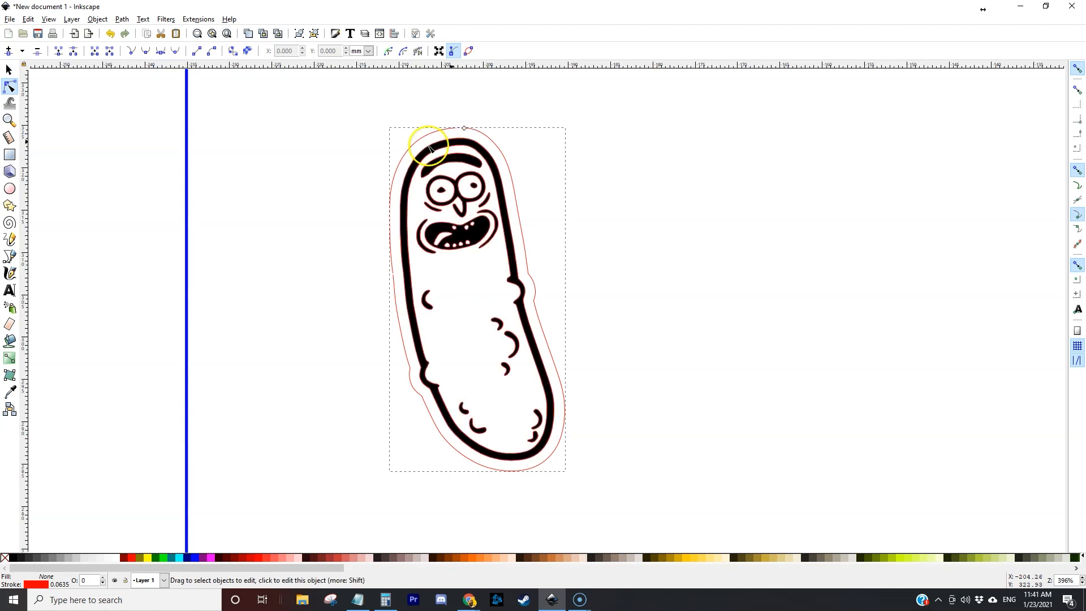
left_click(10, 188)
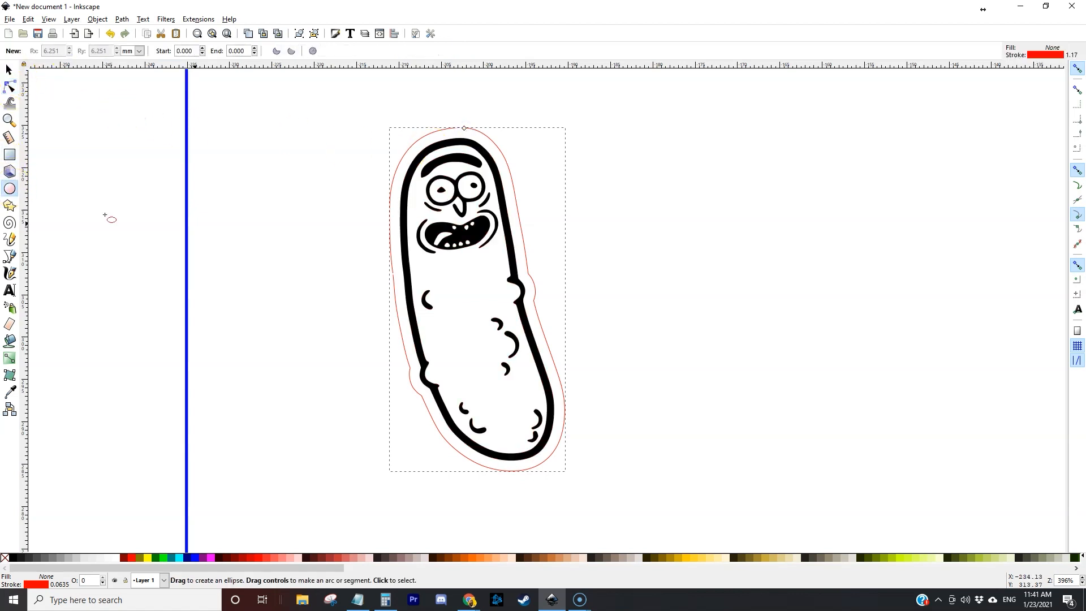